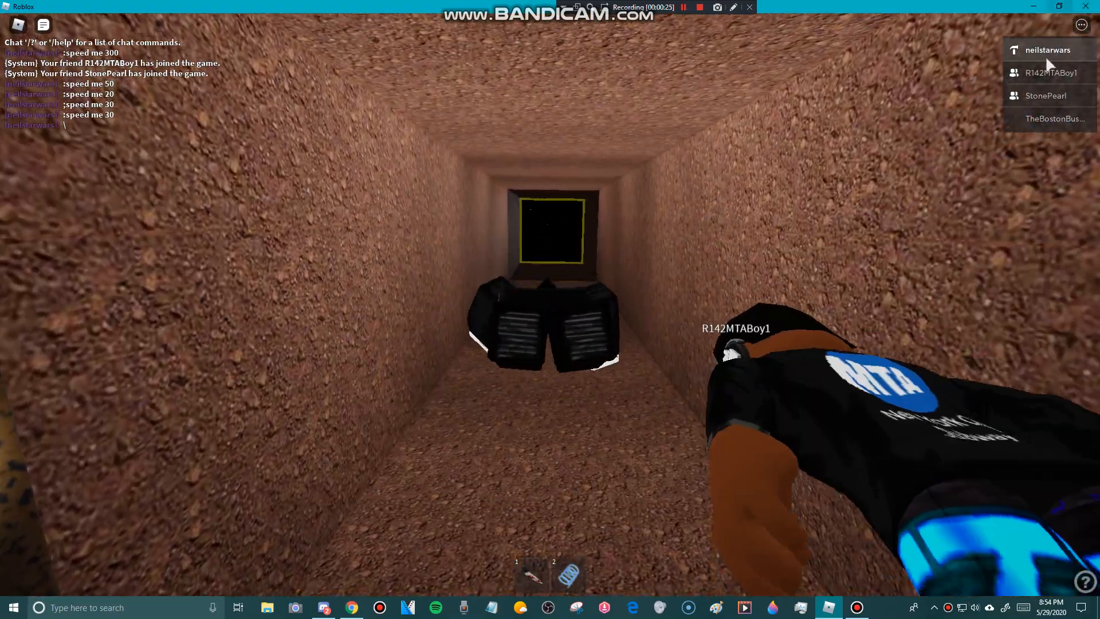
Step: Crawl through the dirt tunnel and drop into the metal room with the other players
left_click(1052, 118)
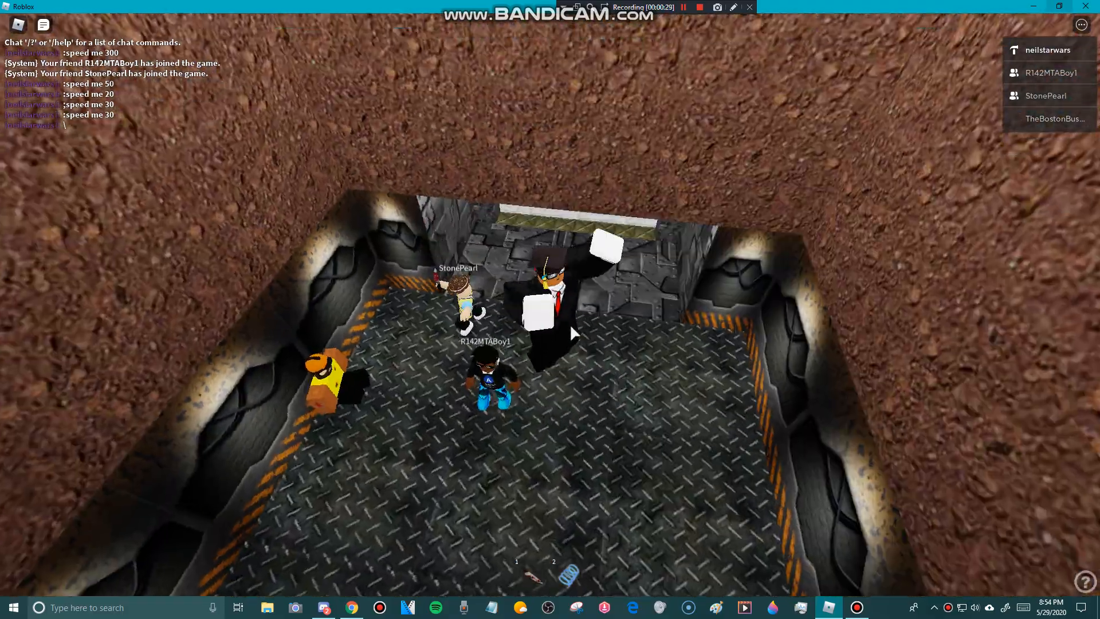
Step: Cross the metal room toward the lit doorway, then bring up the Discord server's general channel
left_click(323, 607)
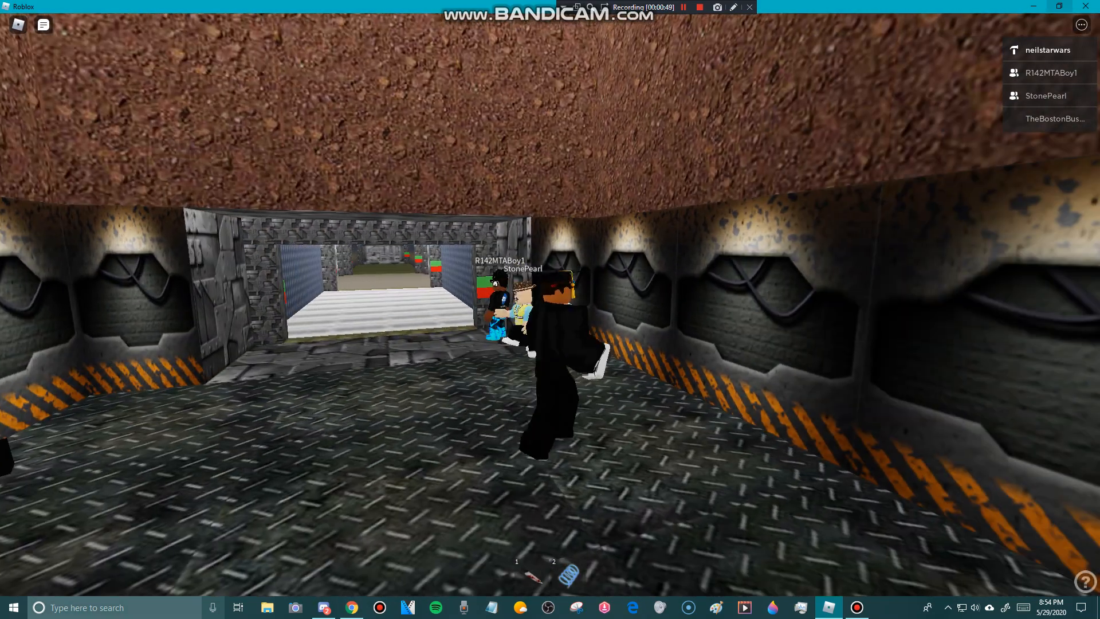
left_click(322, 607)
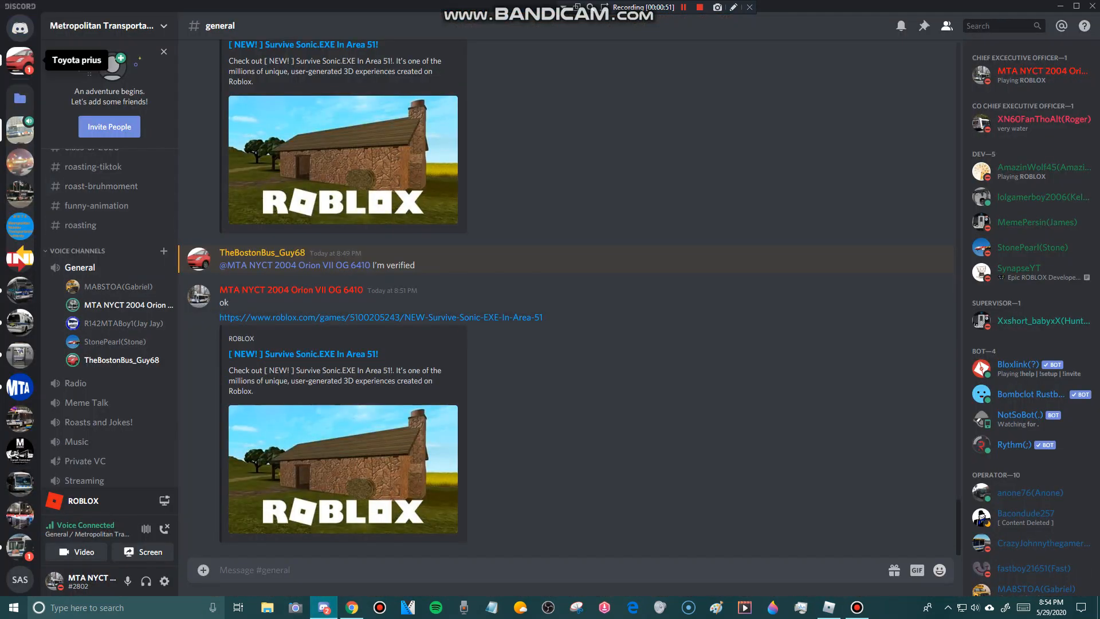